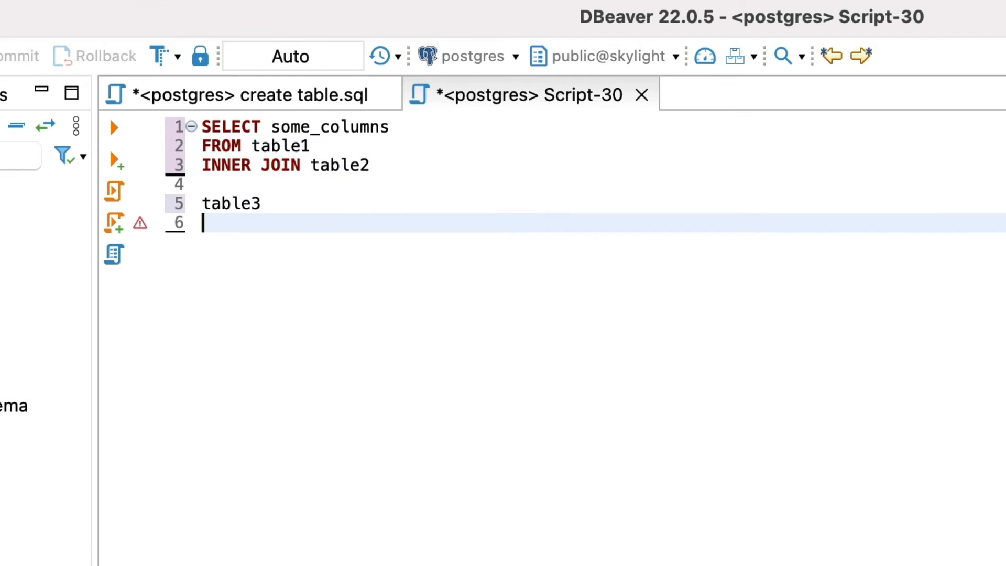
Replace the join draft with SELECT * FROM product; and SELECT * FROM product_category;.
text(table4)
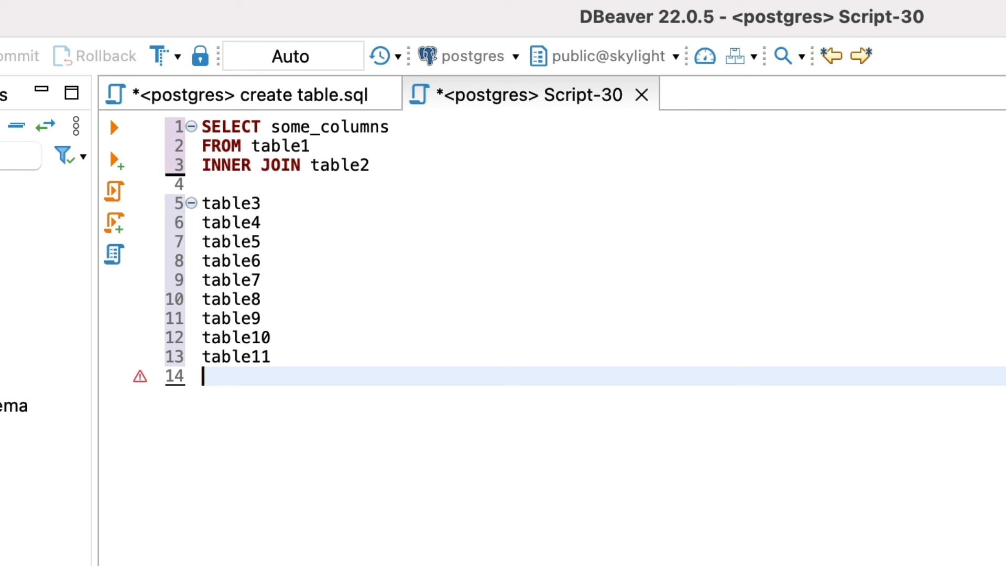
text(table12)
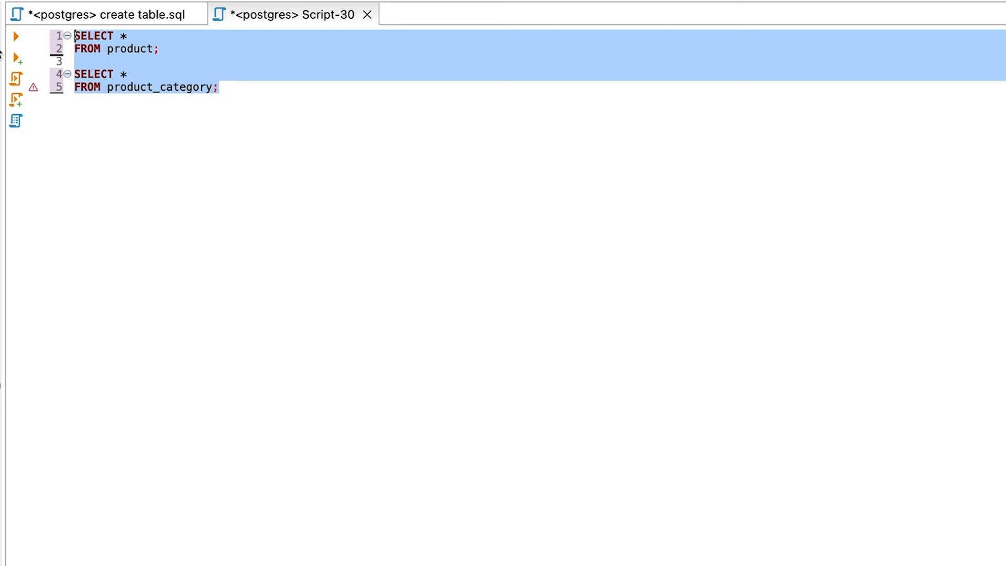
Execute both queries and view the product_category 1 (2) result set.
click(16, 36)
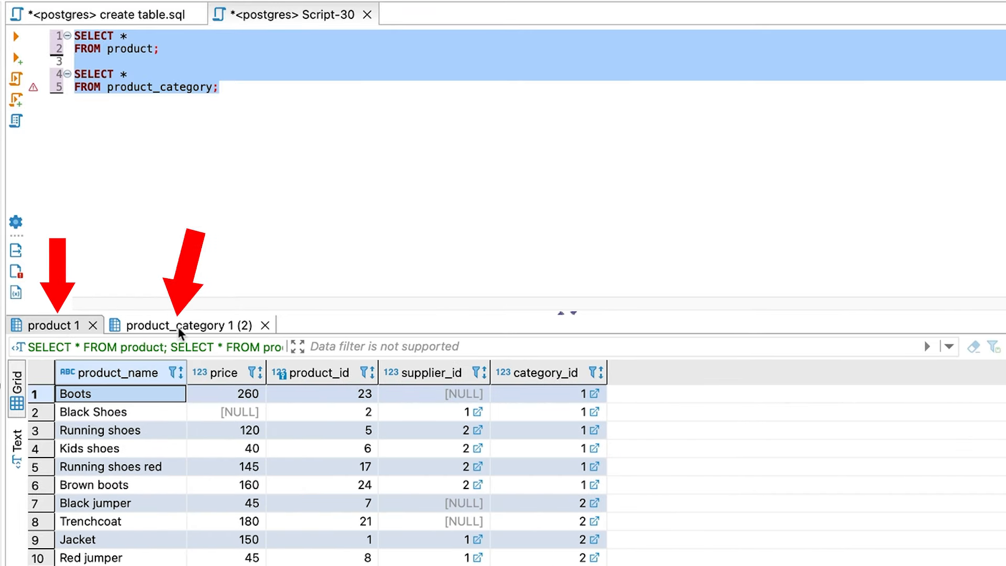
click(180, 326)
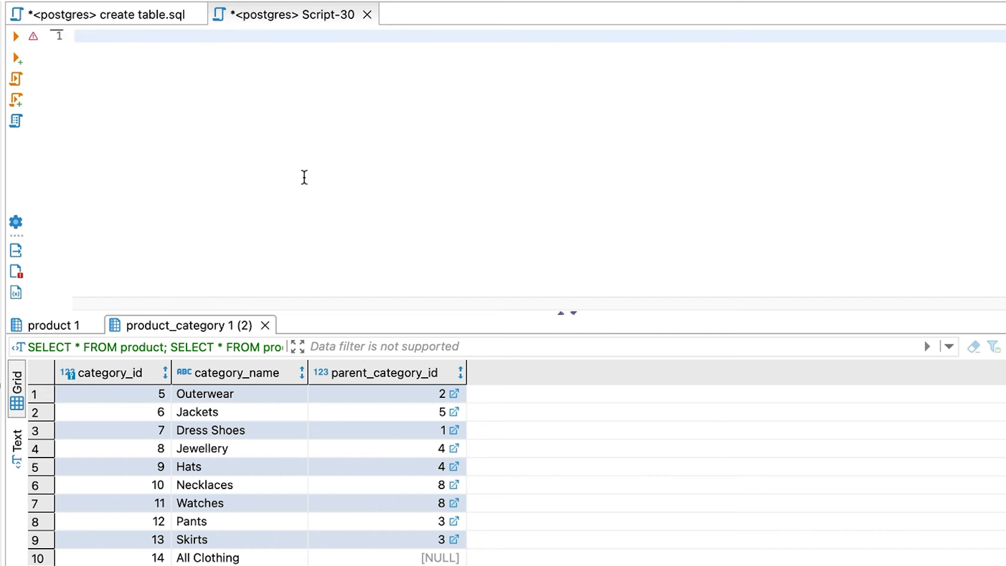
Write the product INNER JOIN product_category ON category_id query, starting table-prefixed column names.
text(SELECT)
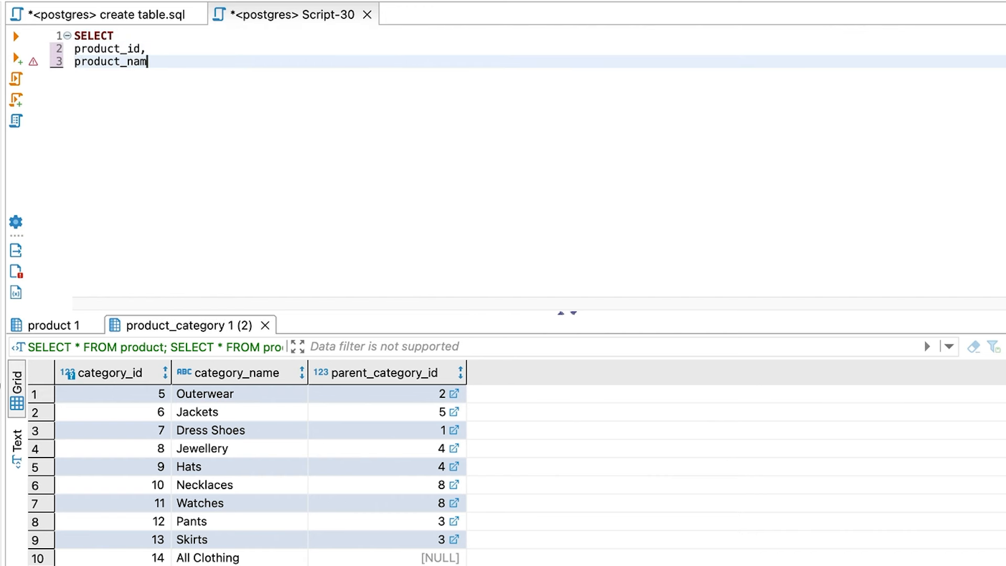
text(e,)
text(INNER JOIN)
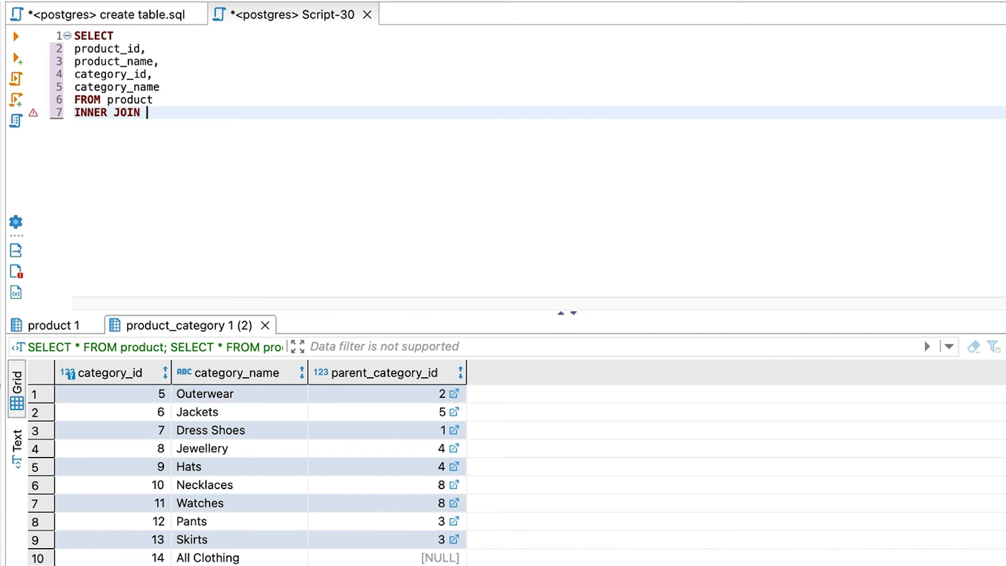
text(product_category ON product.)
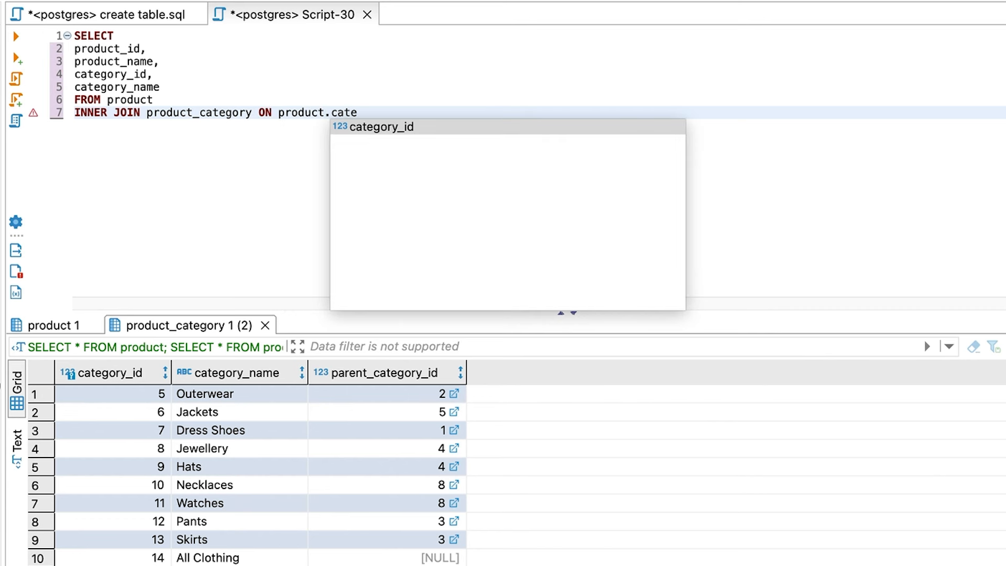
text(category_id =)
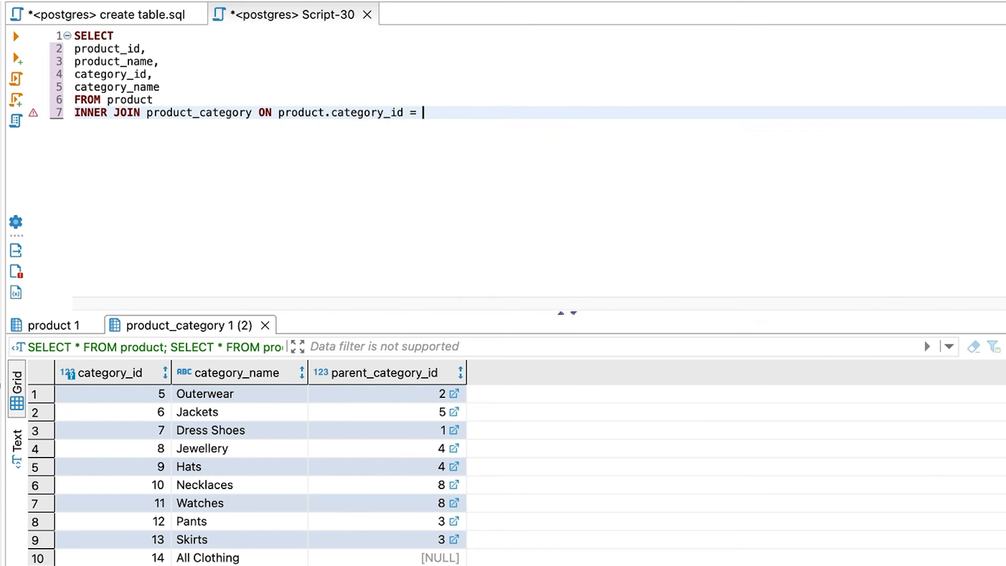
text(product_category)
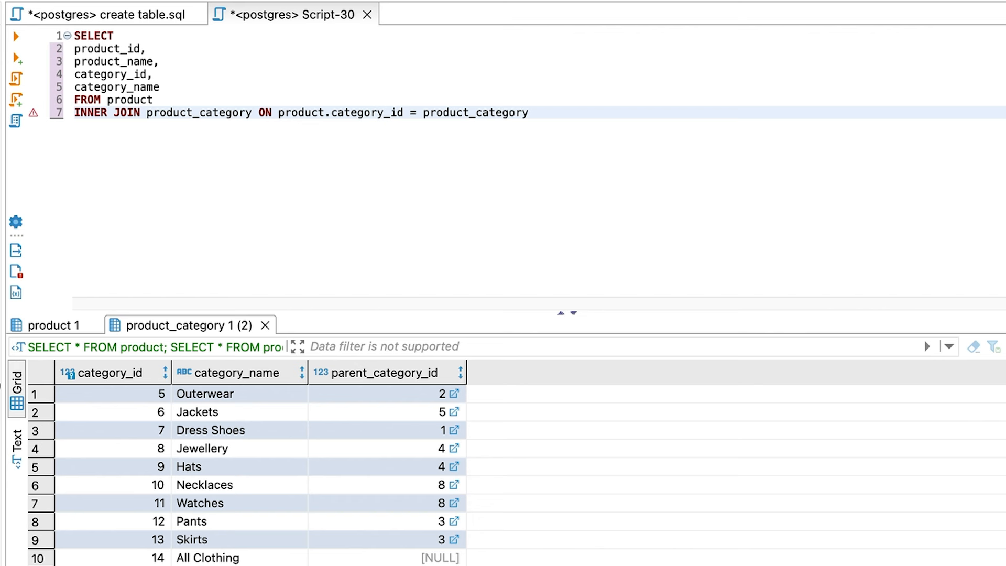
text(.category_id)
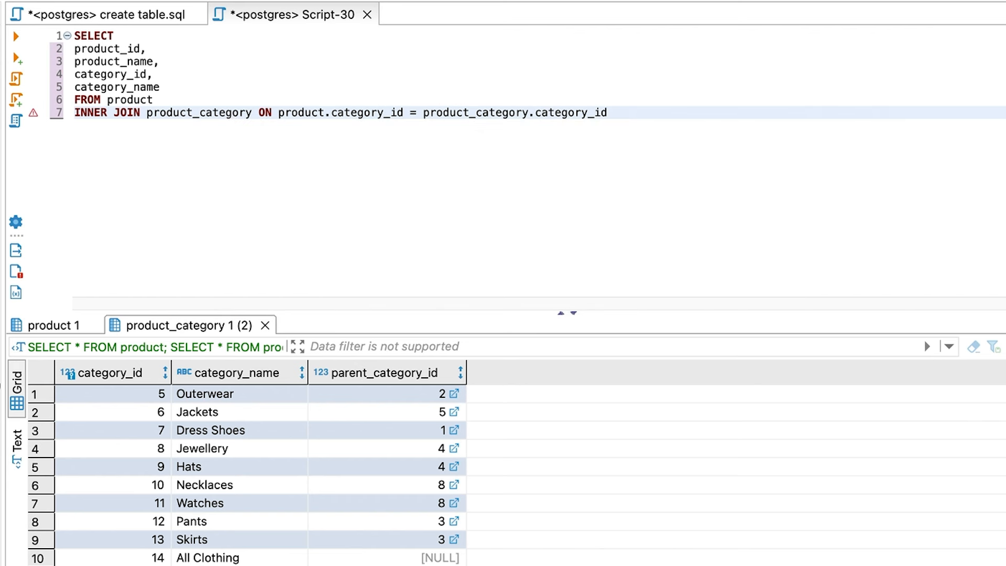
click(613, 112)
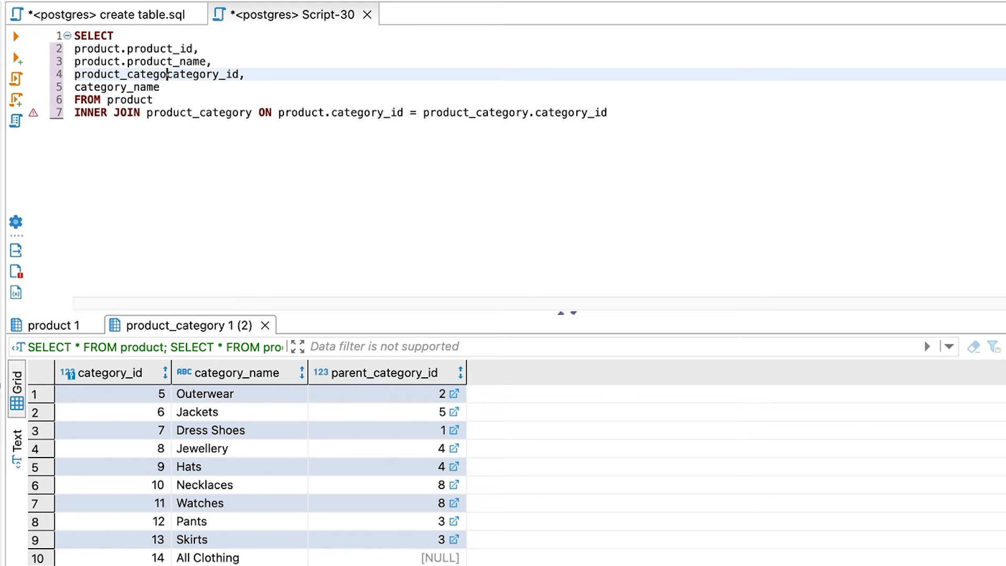
text(product_category.)
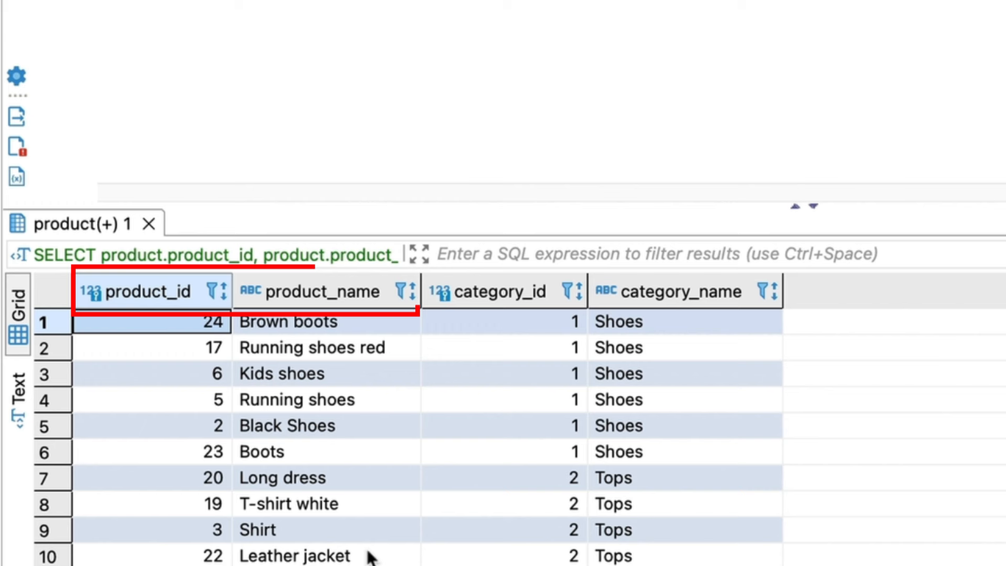
Scroll the editor while prefixing category_id and category_name with product_category.
scroll(down, 3)
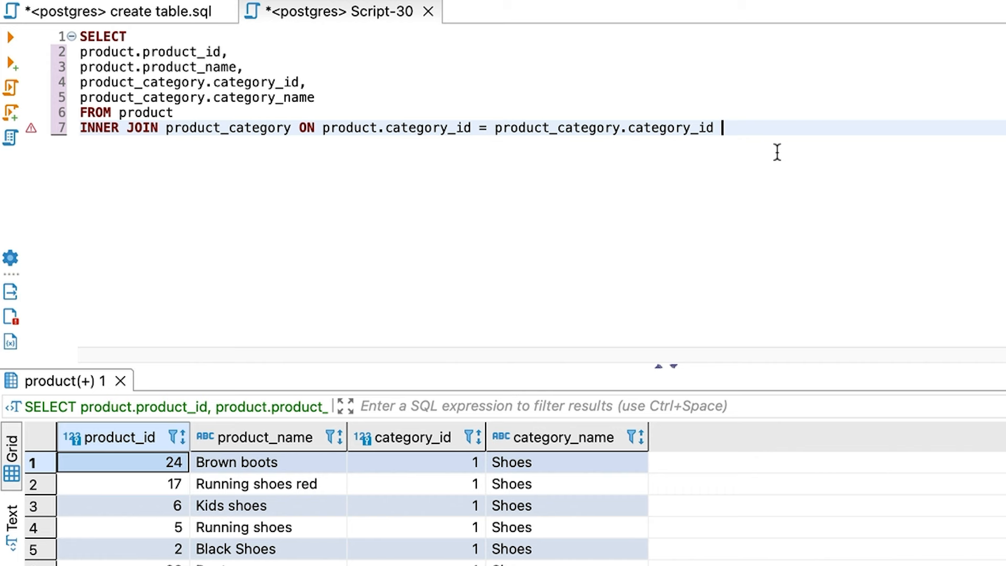
Add INNER JOIN supplier ON product.supplier_id = supplier.supplier_id, using autocomplete.
text(I)
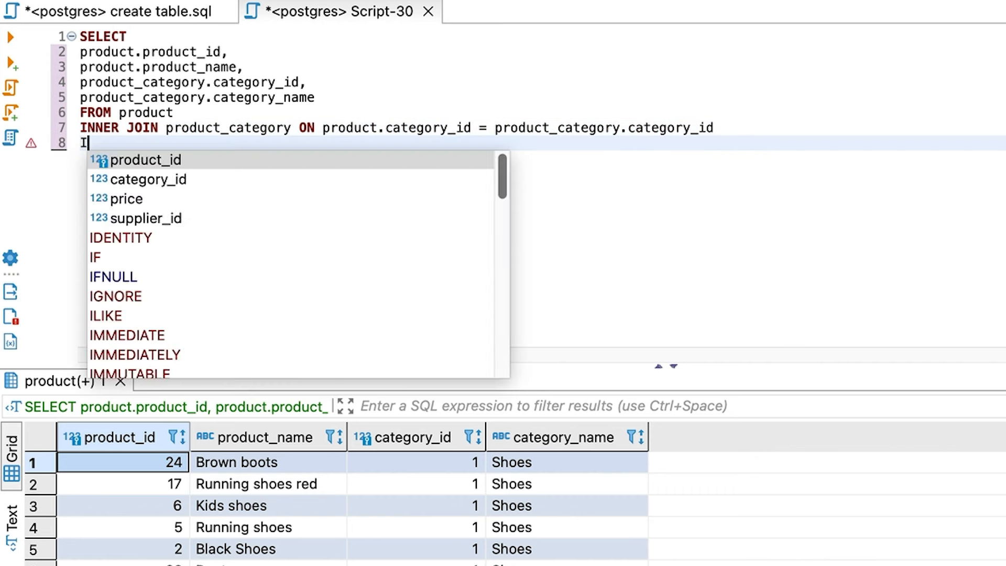
text(NNER JOIN)
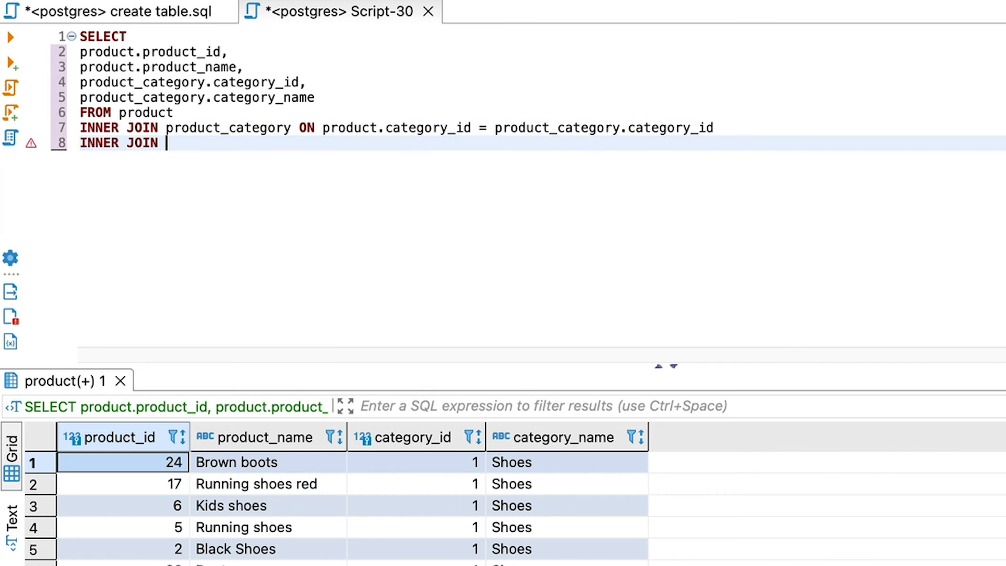
text(supplier)
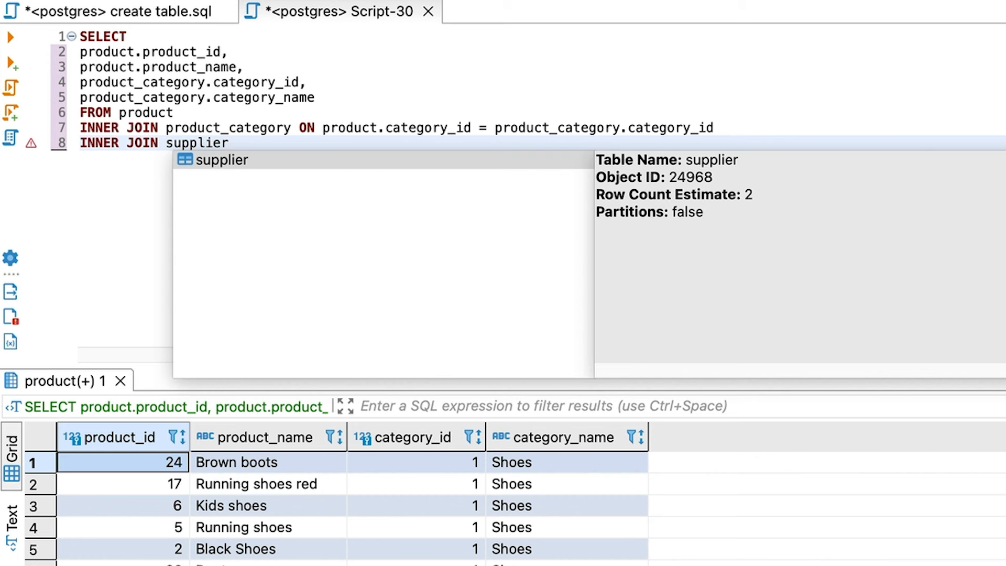
text(ON)
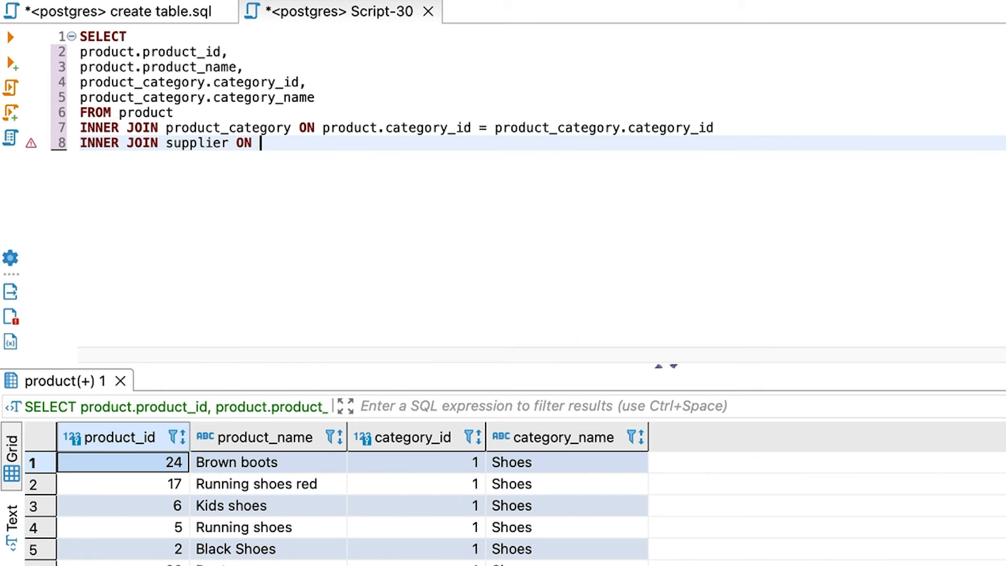
text(product.supplier_id = supp)
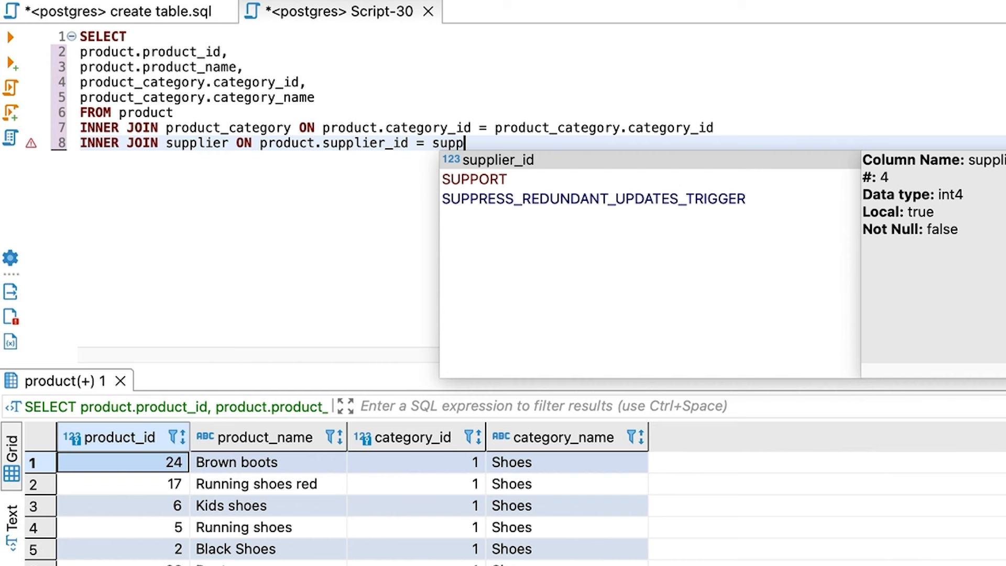
text(lier.)
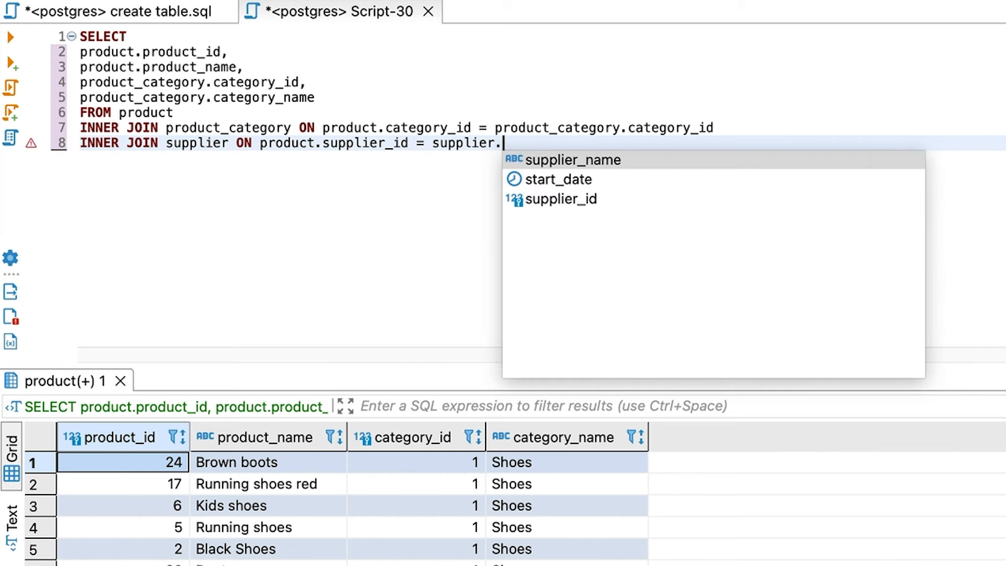
double_click(561, 199)
text(supplier.supplier_name)
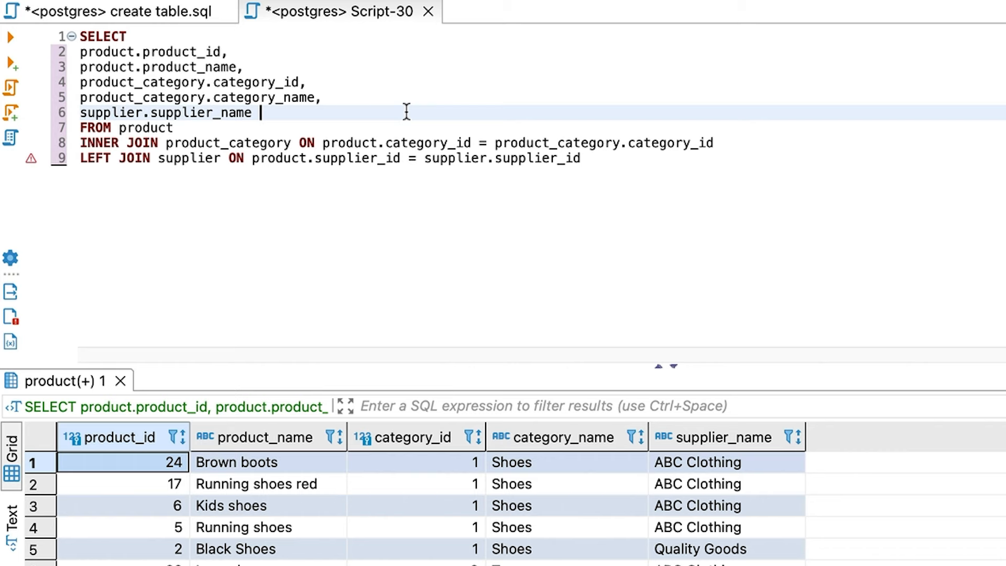
mouse_move(377, 561)
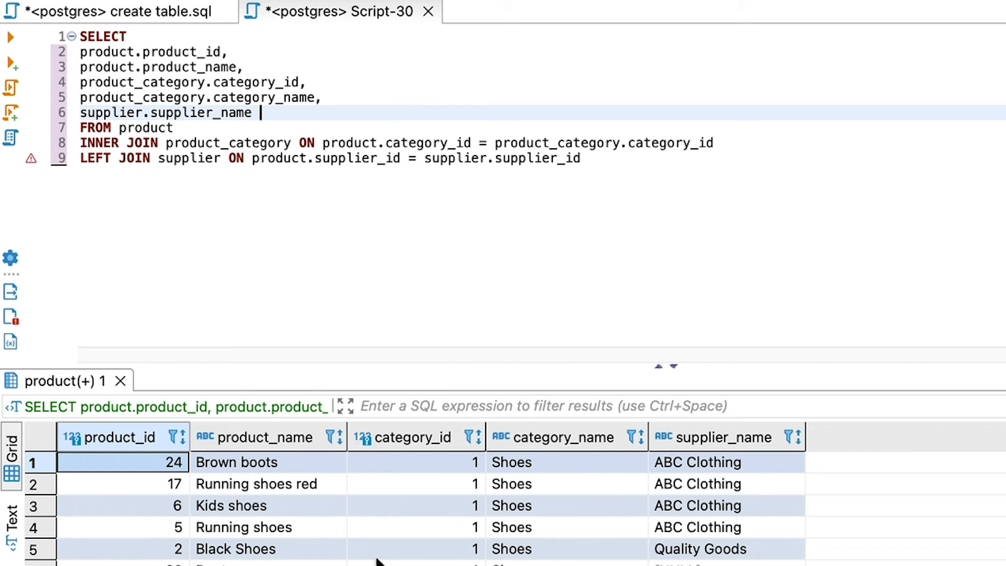
Scroll the results grid to rows 10–14, showing Trenchcoat with a [NULL] supplier_name.
scroll(down, 3)
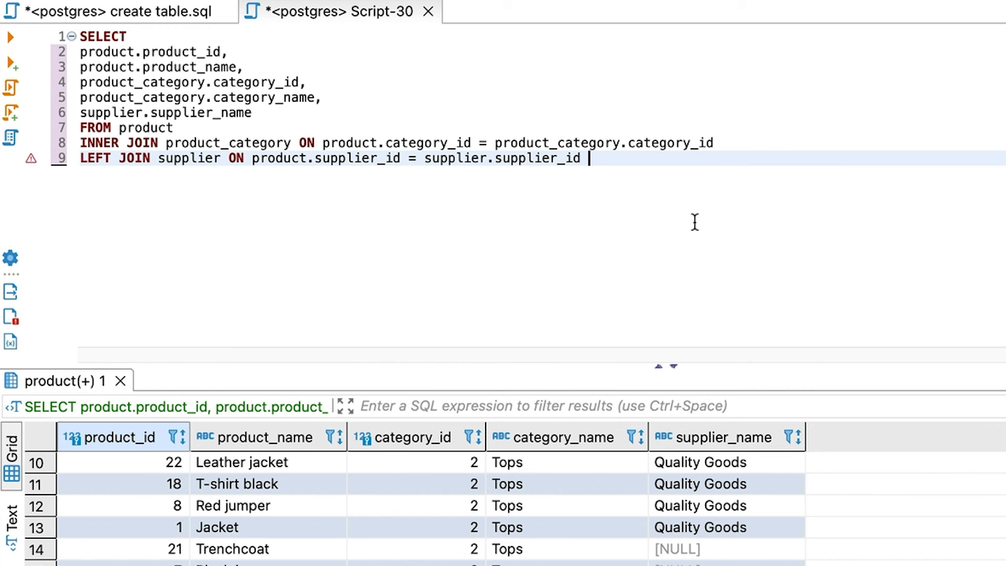
Append INNER JOIN cust_order ON product.product_id = cust_order.product_id to the query.
text(INNER JOIN cust_order ON)
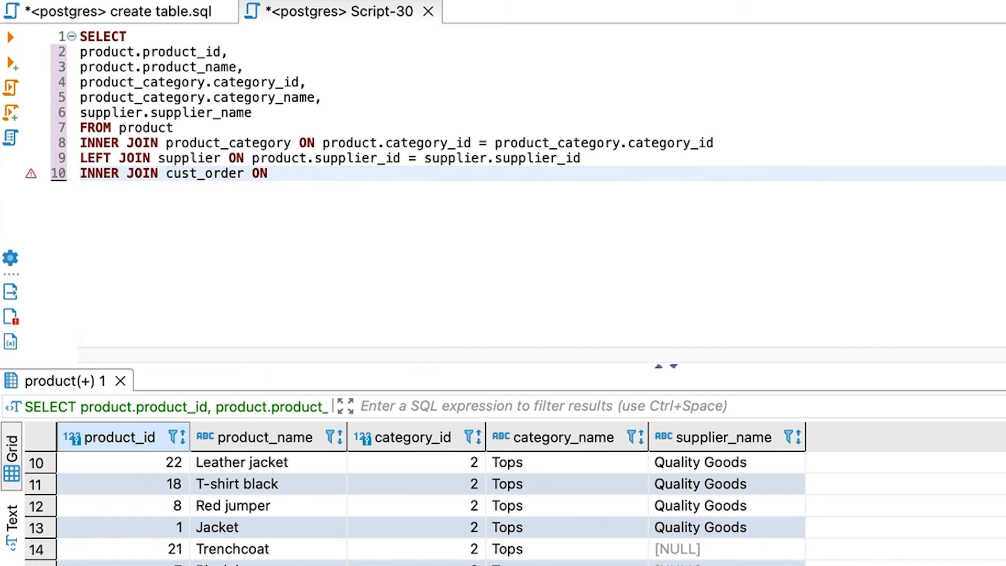
text(product.p)
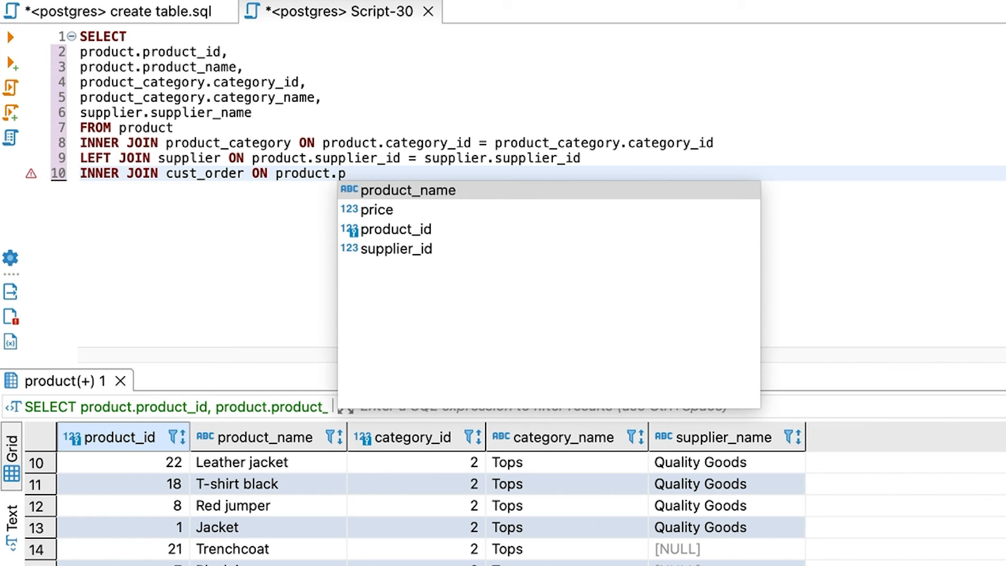
text(roduct_id = cust_)
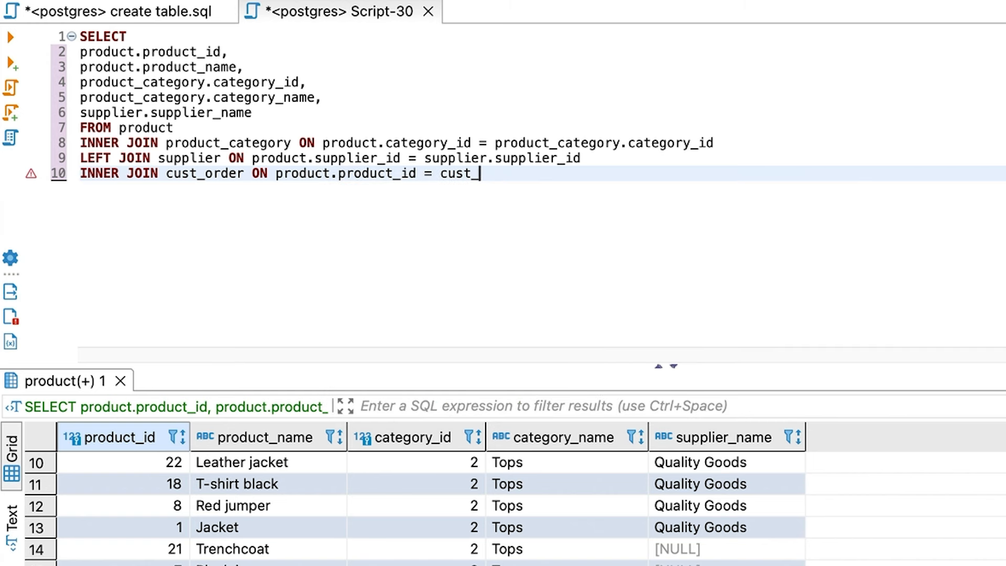
text(order.product_id)
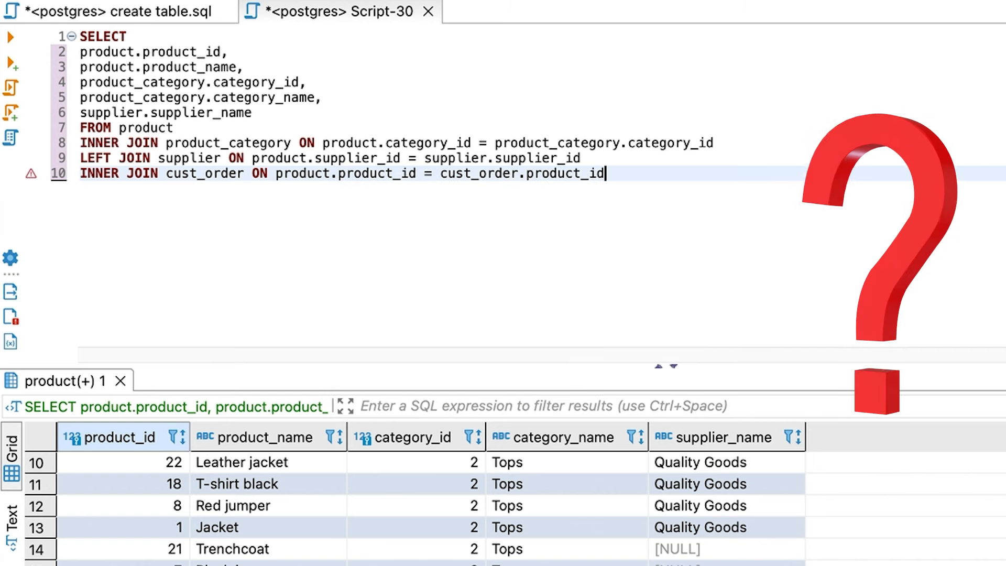